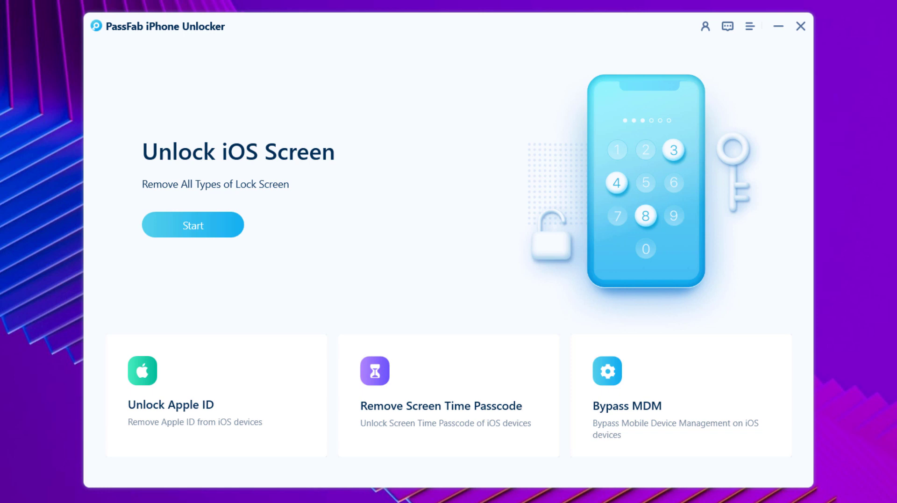
Start Unlock iOS Screen, reaching the firmware stage for the detected iPhone 8 on iOS 14.6.
{"action": "left_click", "coordinate": [192, 225]}
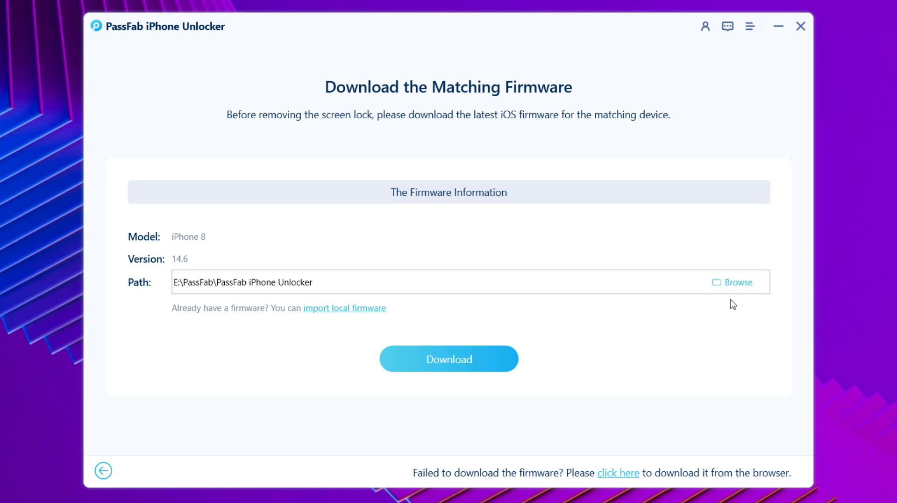
Begin downloading the matching 4.70 GB iOS 14.6 firmware package.
{"action": "left_click", "coordinate": [449, 359]}
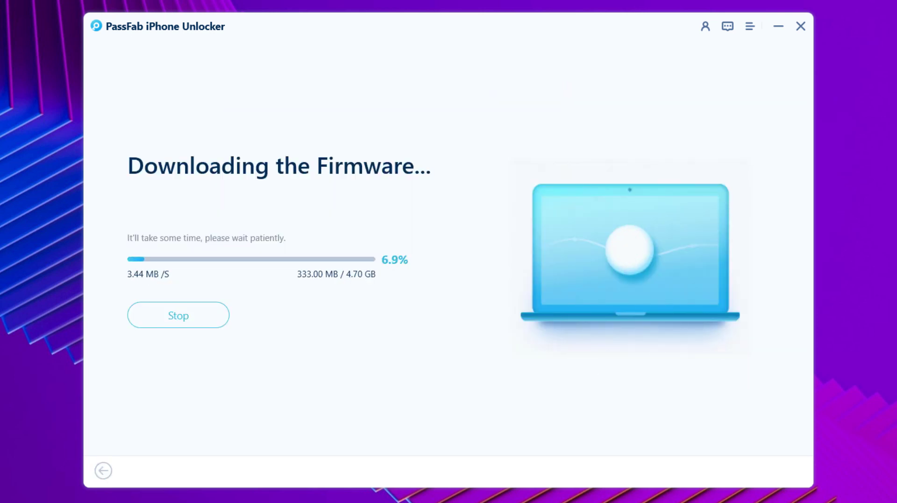